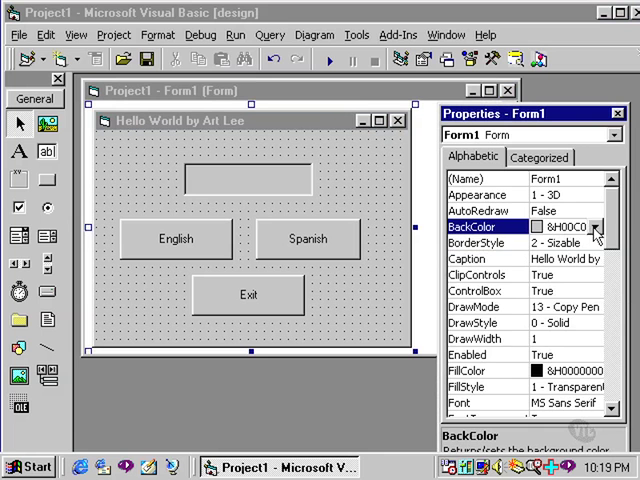
Open Form1's BackColor palette to choose a pale lavender background
{"action": "left_click", "coordinate": [596, 228]}
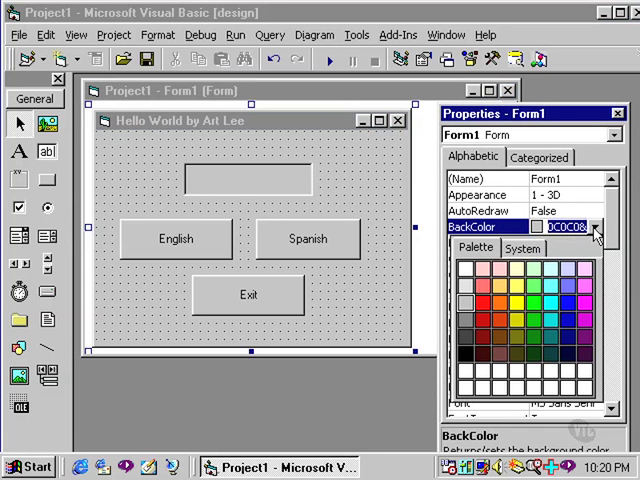
{"action": "mouse_move", "coordinate": [497, 258]}
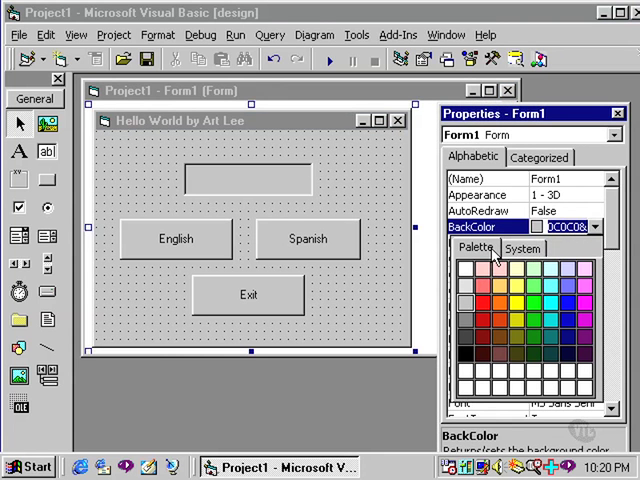
{"action": "mouse_move", "coordinate": [530, 305]}
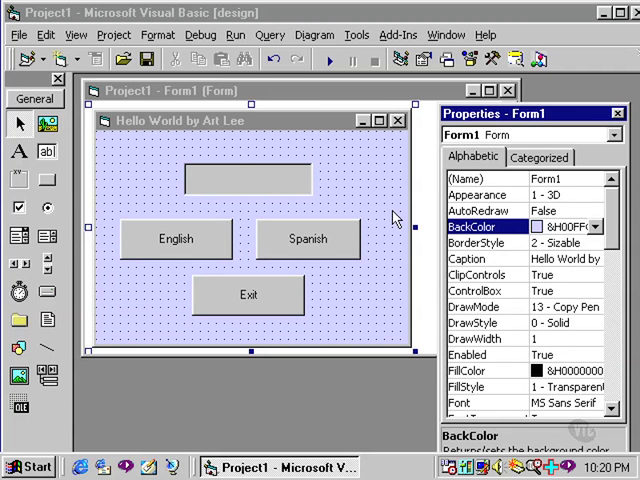
{"action": "mouse_move", "coordinate": [279, 199]}
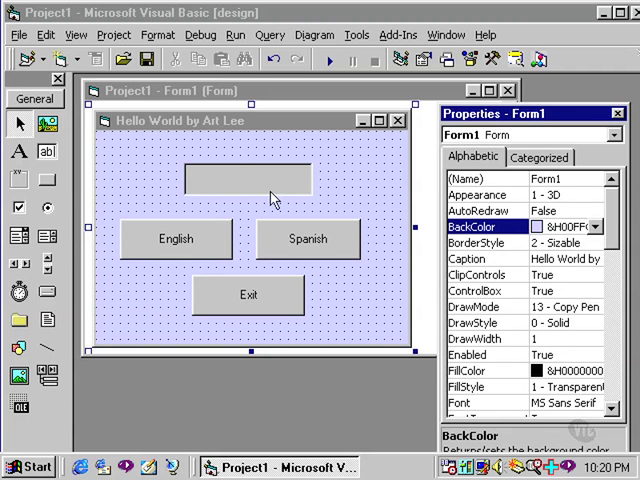
{"action": "mouse_move", "coordinate": [283, 193]}
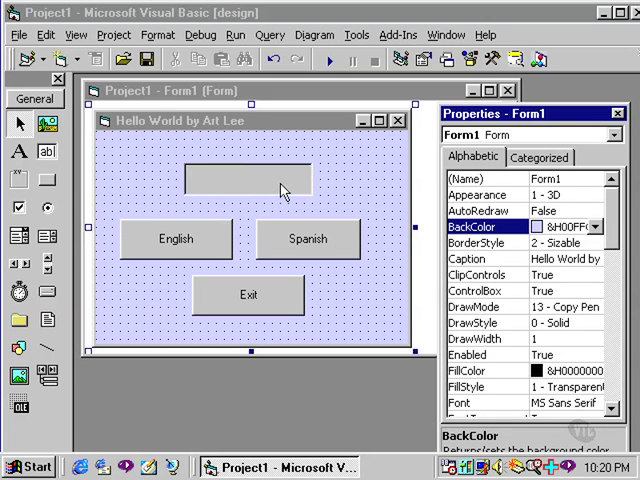
Set lblMessage's BackColor to the pale lavender palette swatch
{"action": "left_click", "coordinate": [245, 185]}
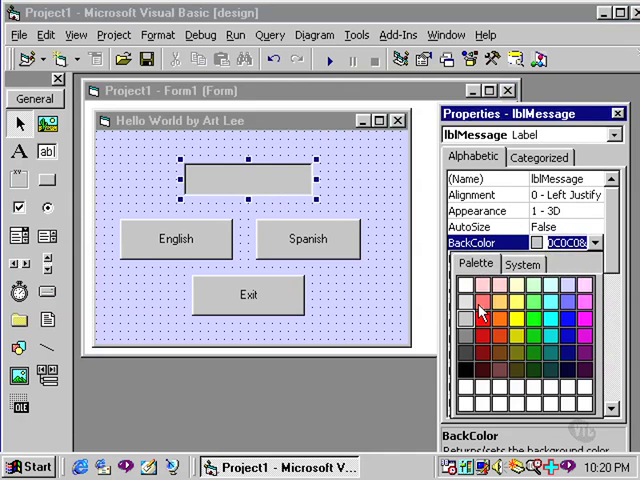
{"action": "left_click", "coordinate": [461, 290]}
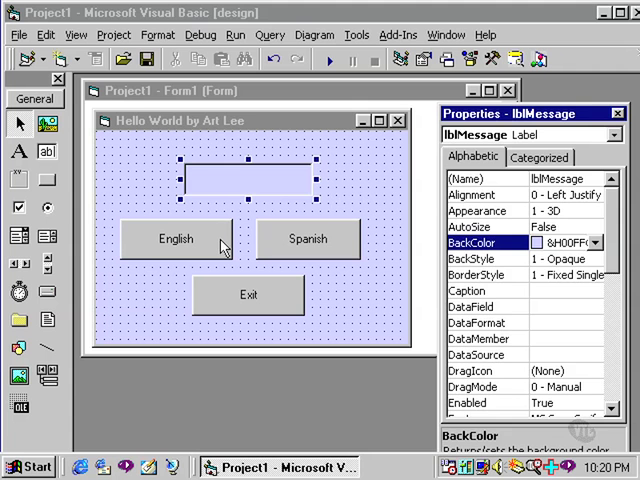
Give cmdEnglish a blue BackColor and set its Style to 1 - Graphical
{"action": "left_click", "coordinate": [178, 238]}
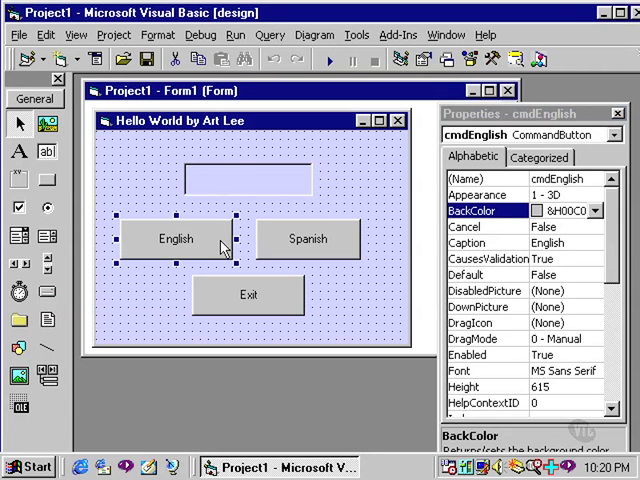
{"action": "mouse_move", "coordinate": [597, 211]}
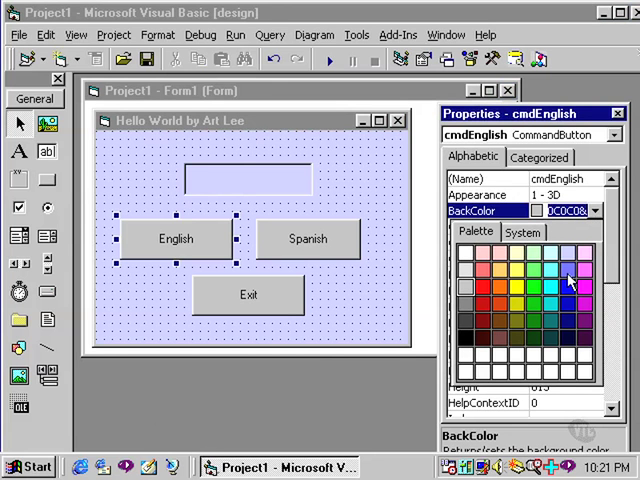
{"action": "left_click", "coordinate": [567, 280]}
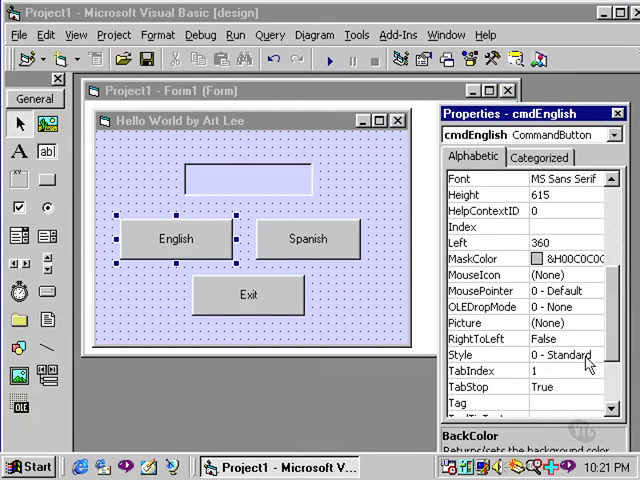
{"action": "left_click", "coordinate": [597, 355]}
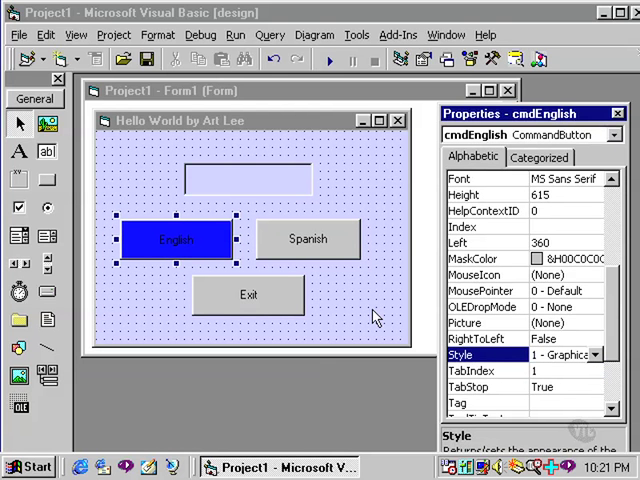
{"action": "mouse_move", "coordinate": [227, 257]}
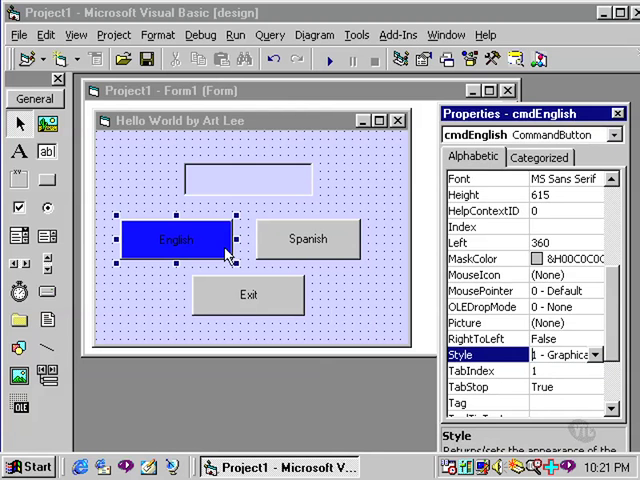
{"action": "mouse_move", "coordinate": [245, 263]}
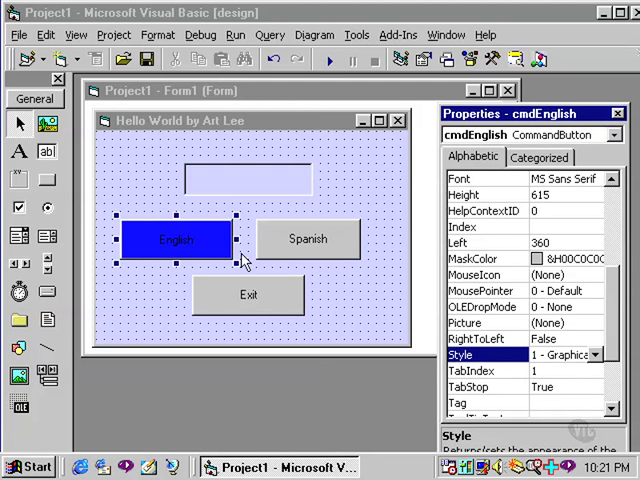
Give cmdSpanish a turquoise BackColor with Style set to 1 - Graphical
{"action": "left_click", "coordinate": [307, 239]}
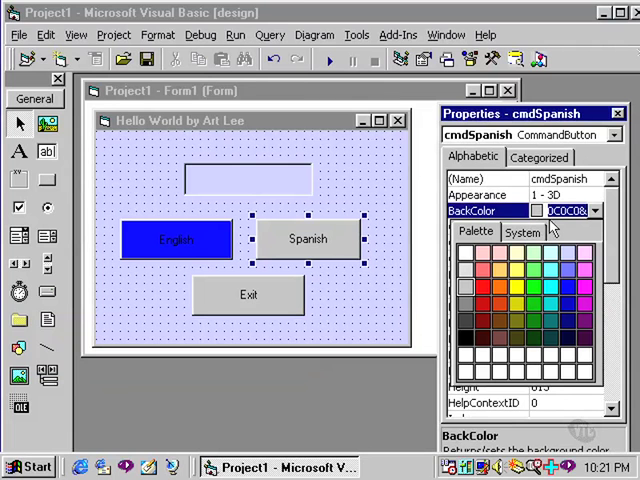
{"action": "mouse_move", "coordinate": [568, 290]}
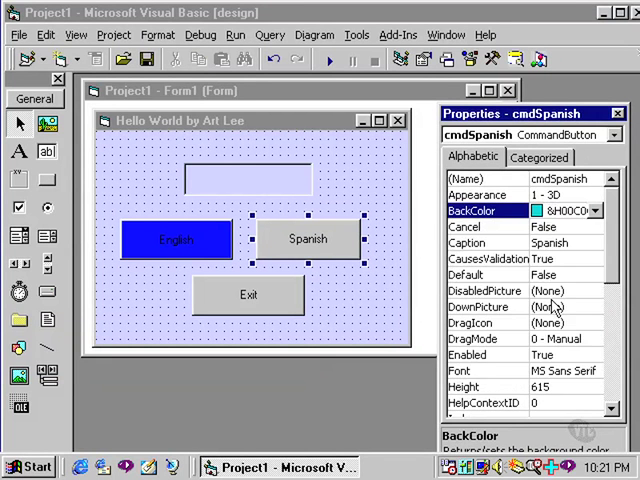
{"action": "mouse_move", "coordinate": [593, 377]}
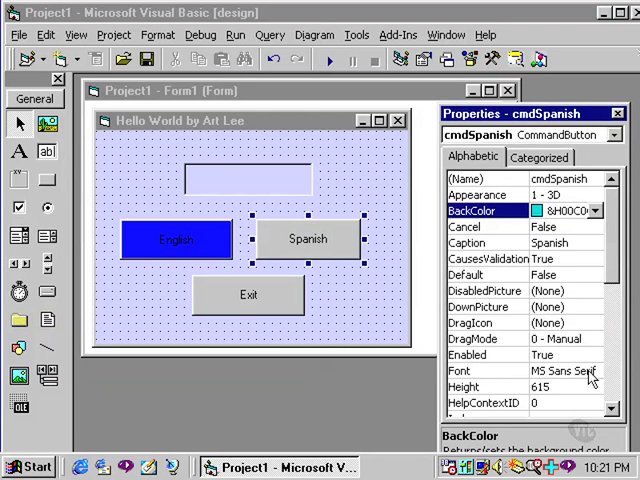
{"action": "scroll", "scroll_direction": "down", "scroll_amount": 3}
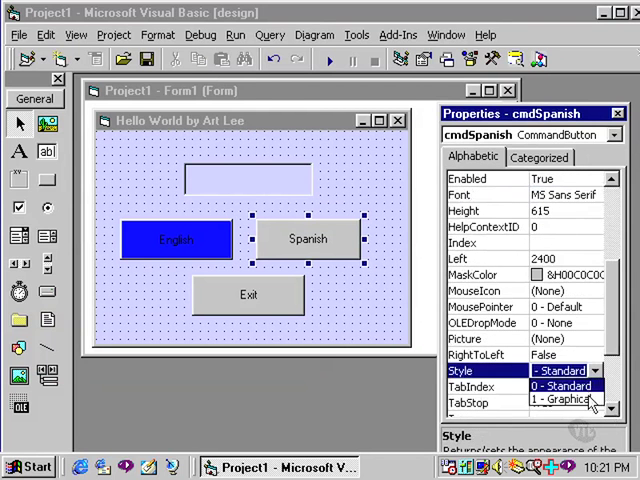
{"action": "left_click", "coordinate": [560, 399]}
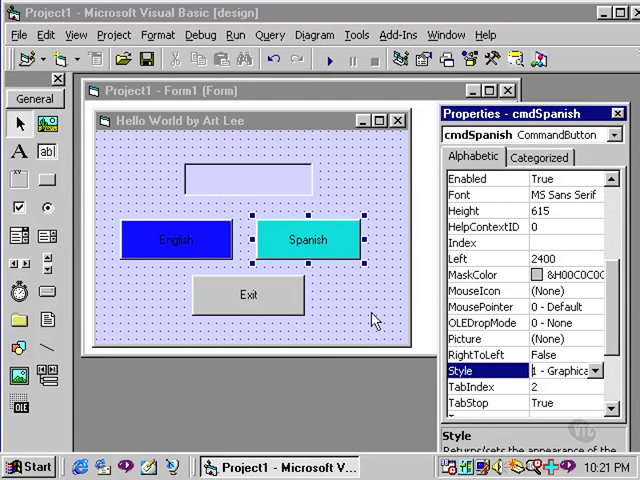
{"action": "left_click", "coordinate": [249, 294]}
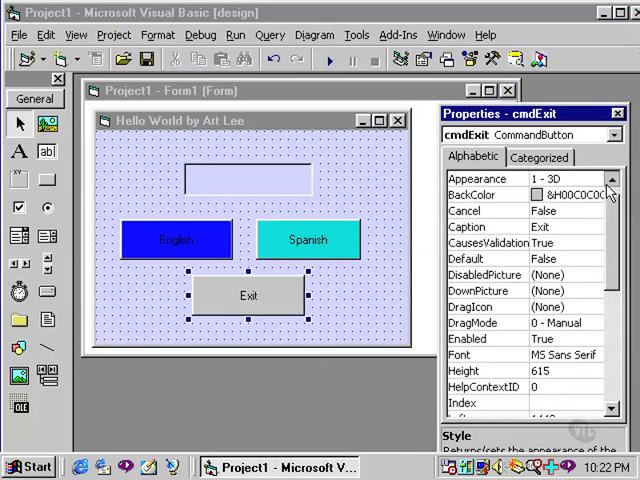
Set cmdExit's BackColor to red and run the project
{"action": "left_click", "coordinate": [597, 210]}
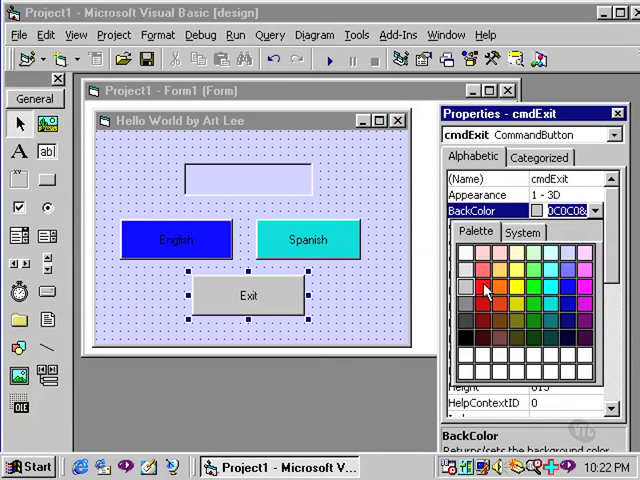
{"action": "left_click", "coordinate": [490, 290]}
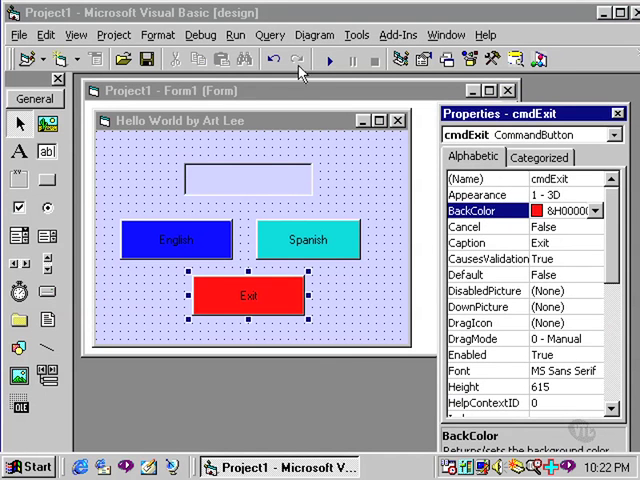
{"action": "left_click", "coordinate": [330, 61]}
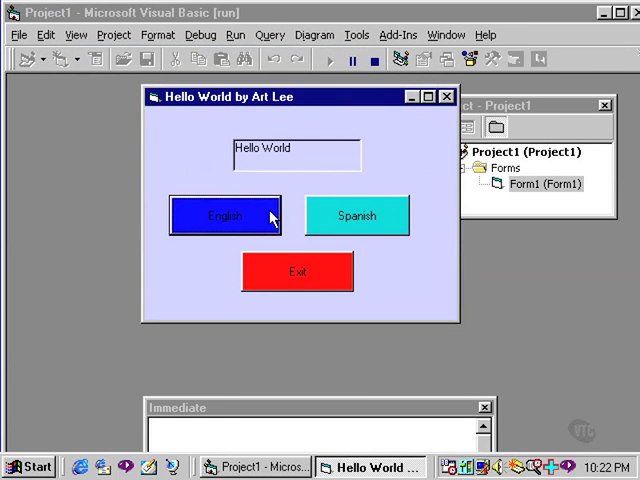
Test the English greeting, then switch the running form to 'Hola Mundo'
{"action": "left_click", "coordinate": [356, 216]}
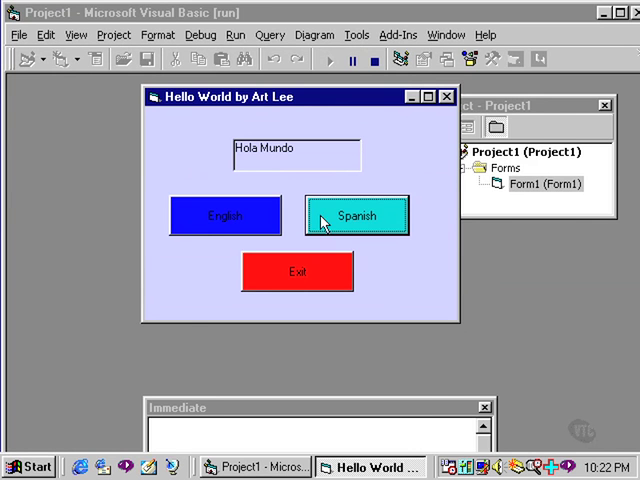
{"action": "left_click", "coordinate": [377, 59]}
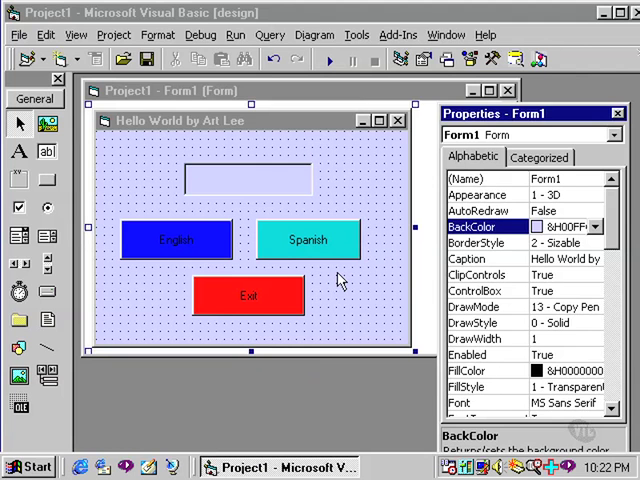
Set lblMessage's Alignment property to 2 - Center
{"action": "left_click", "coordinate": [248, 178]}
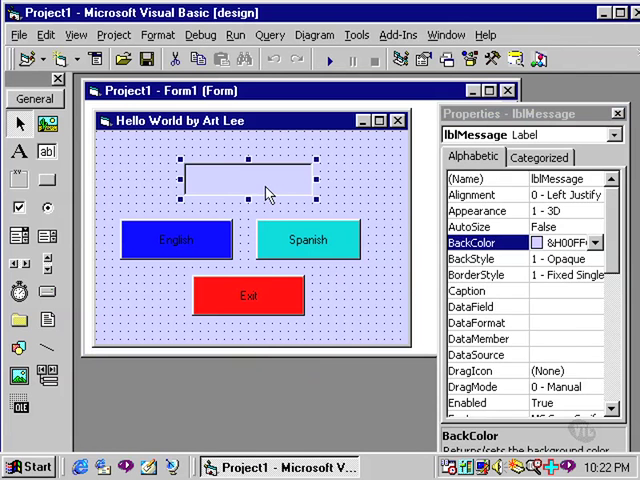
{"action": "mouse_move", "coordinate": [282, 188]}
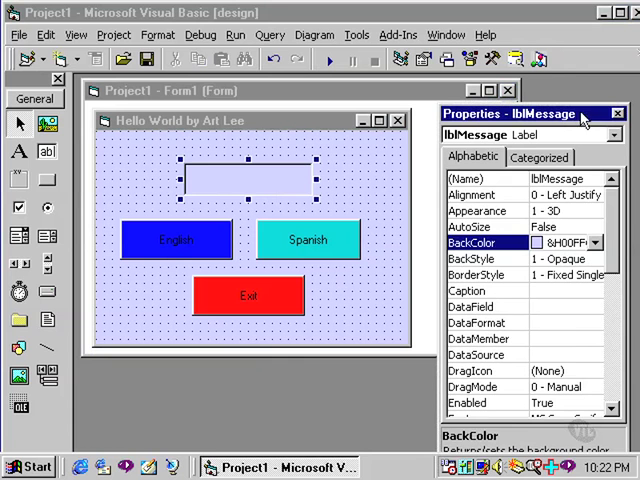
{"action": "left_click", "coordinate": [485, 194]}
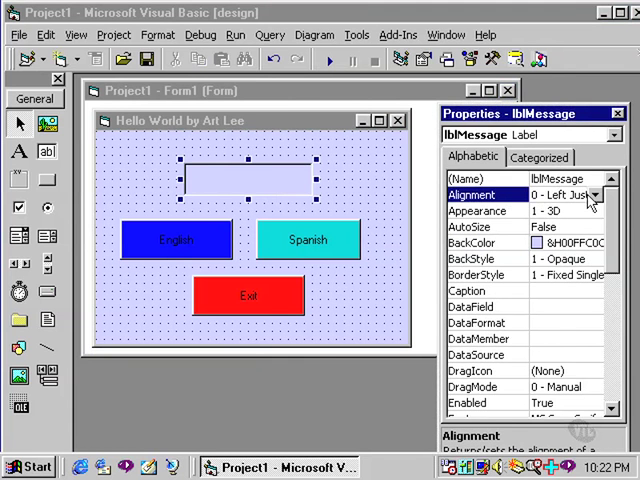
{"action": "left_click", "coordinate": [598, 194]}
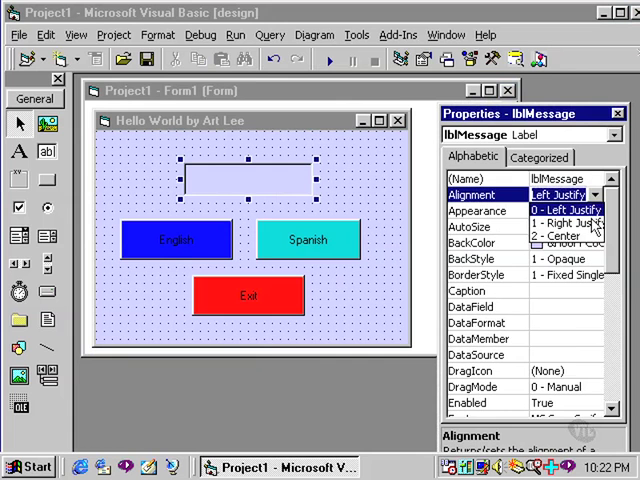
{"action": "left_click", "coordinate": [562, 235]}
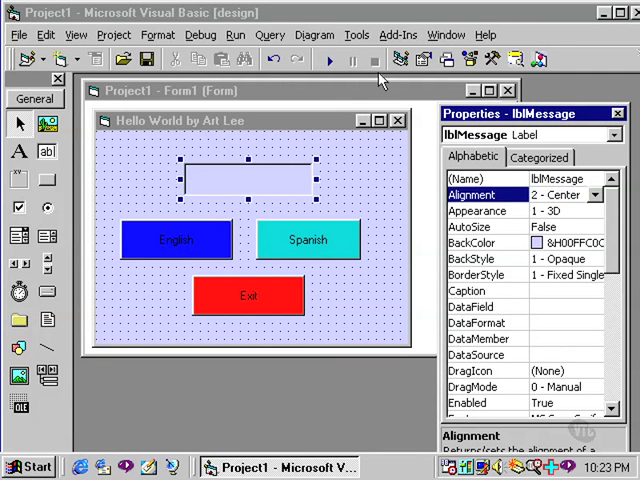
{"action": "mouse_move", "coordinate": [326, 62]}
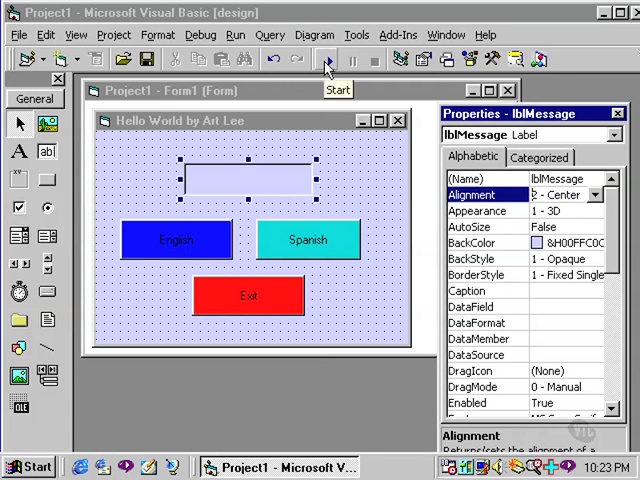
{"action": "left_click", "coordinate": [324, 61]}
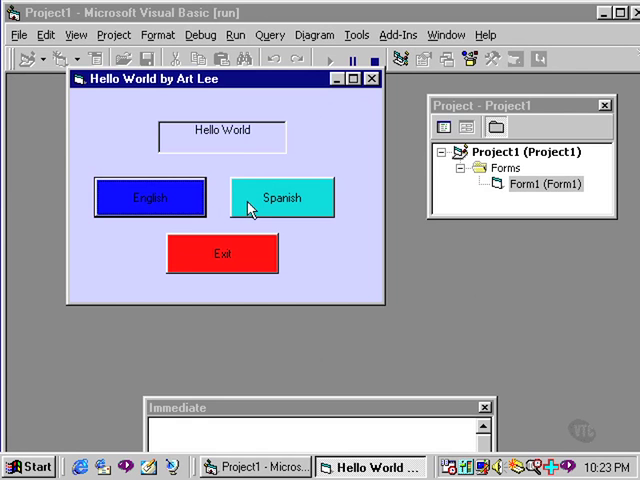
{"action": "left_click", "coordinate": [281, 197]}
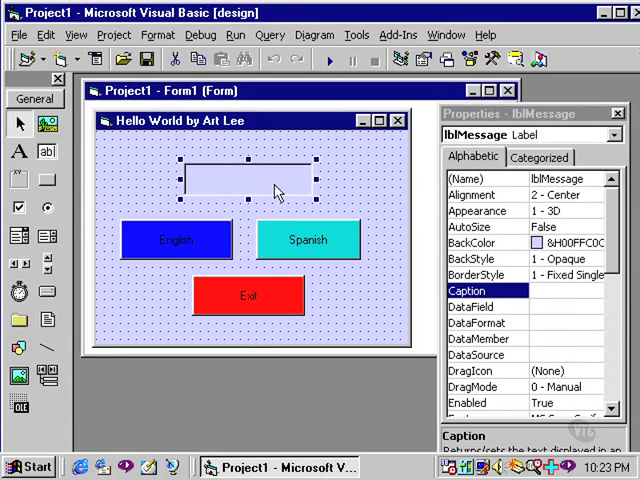
{"action": "mouse_move", "coordinate": [450, 238]}
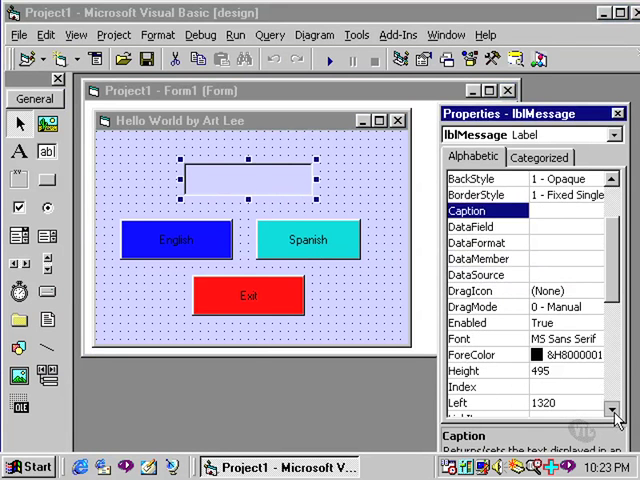
Set lblMessage's font to MS Sans Serif Bold Italic, size 14
{"action": "left_click", "coordinate": [480, 338]}
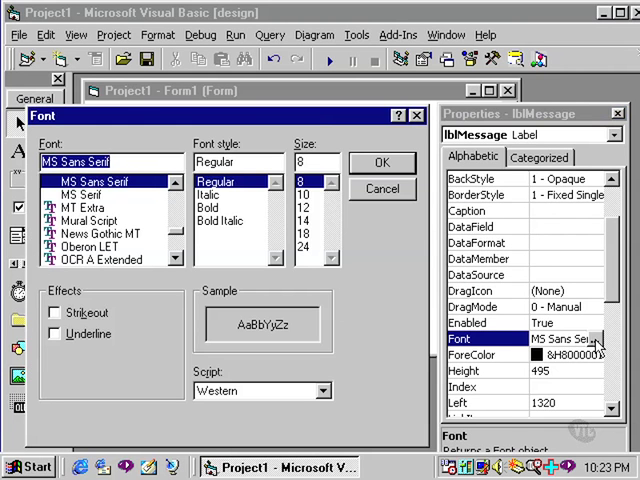
{"action": "mouse_move", "coordinate": [350, 328]}
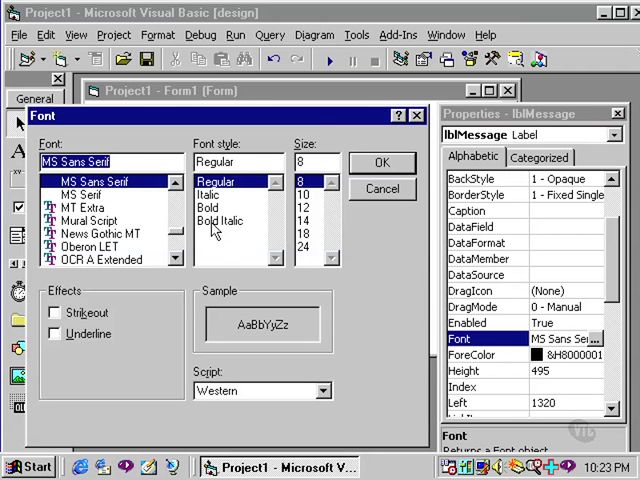
{"action": "left_click", "coordinate": [222, 220]}
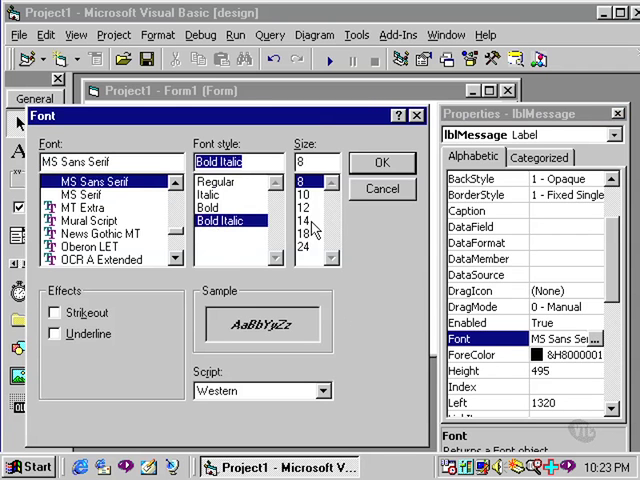
{"action": "left_click", "coordinate": [310, 220]}
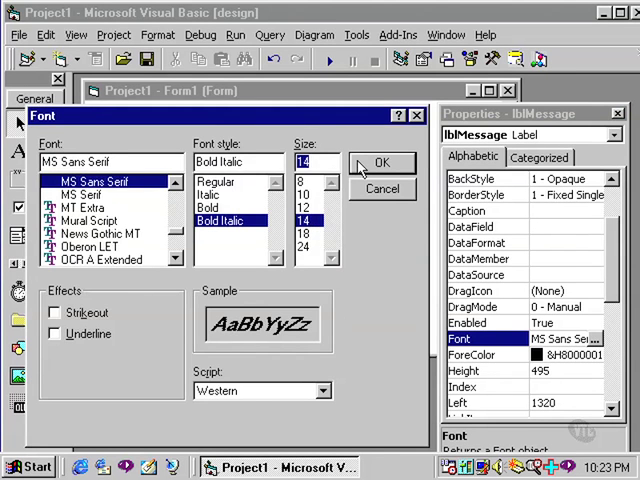
{"action": "left_click", "coordinate": [383, 162]}
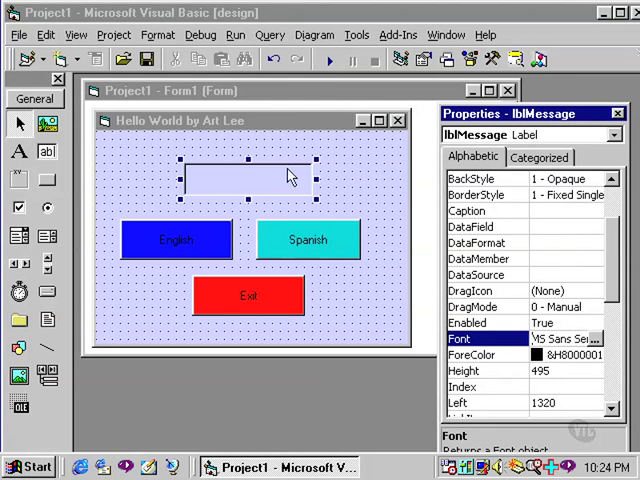
{"action": "left_click", "coordinate": [330, 60]}
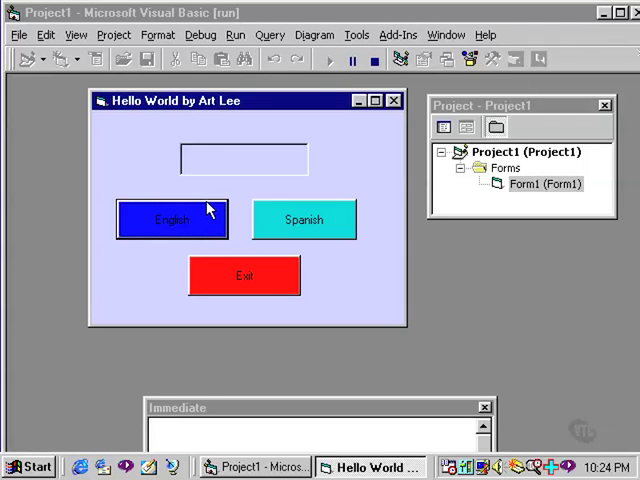
{"action": "left_click", "coordinate": [171, 219]}
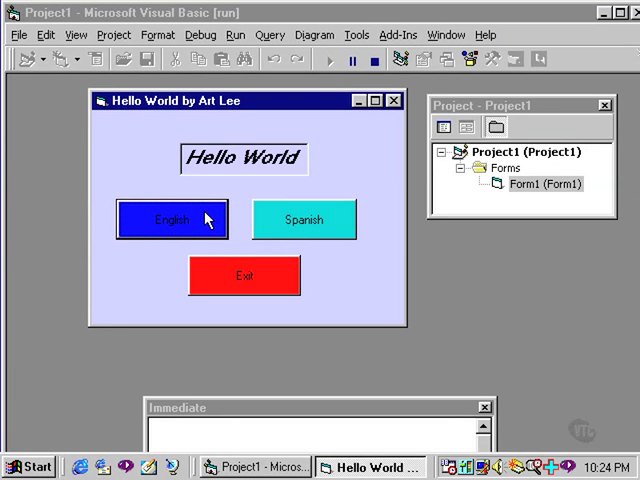
{"action": "left_click", "coordinate": [304, 219]}
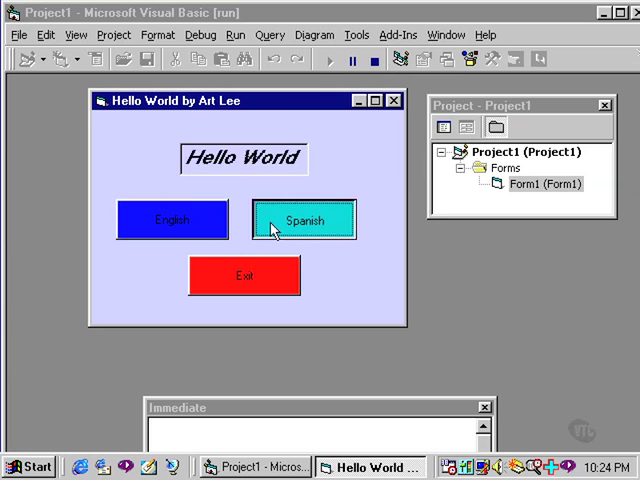
{"action": "left_click", "coordinate": [303, 220]}
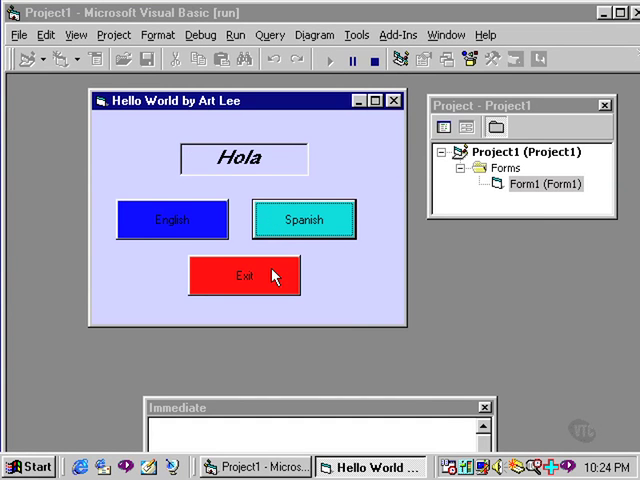
{"action": "left_click", "coordinate": [374, 59]}
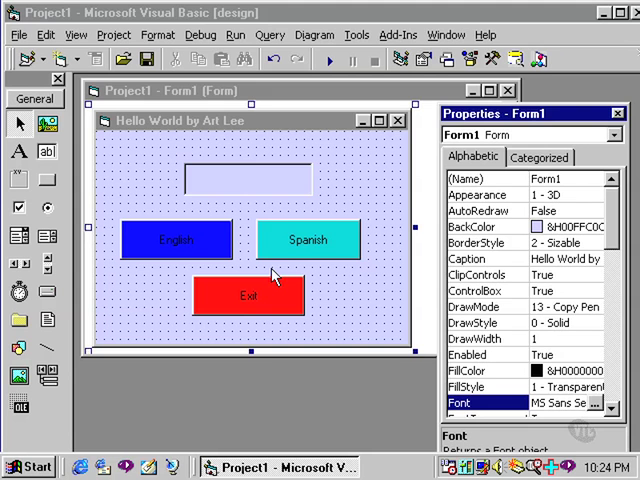
Widen lblMessage, then test-run the Spanish and English greetings and exit
{"action": "left_click", "coordinate": [247, 180]}
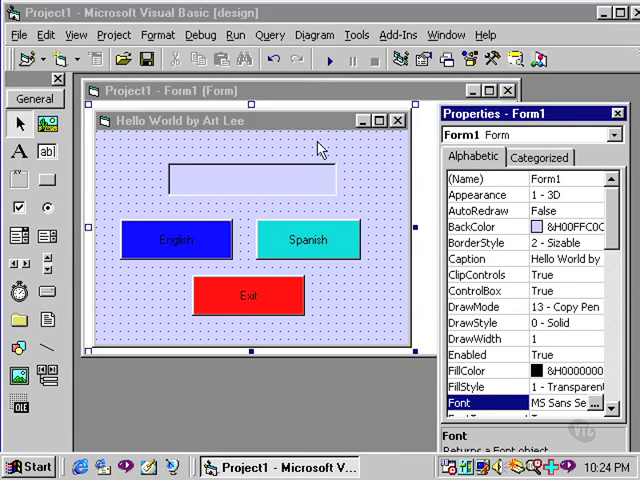
{"action": "left_click", "coordinate": [330, 60]}
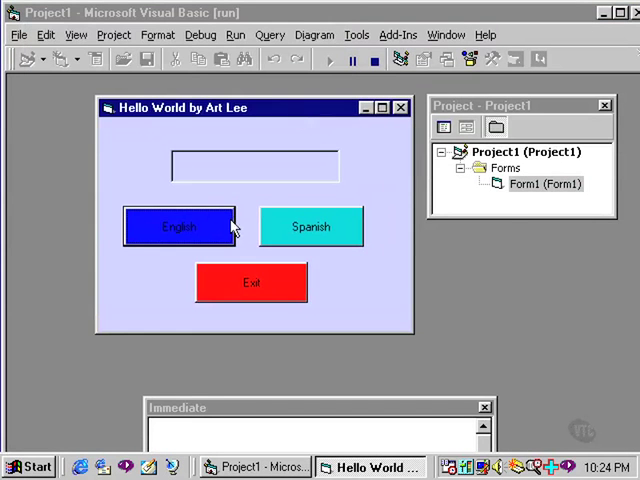
{"action": "left_click", "coordinate": [311, 226]}
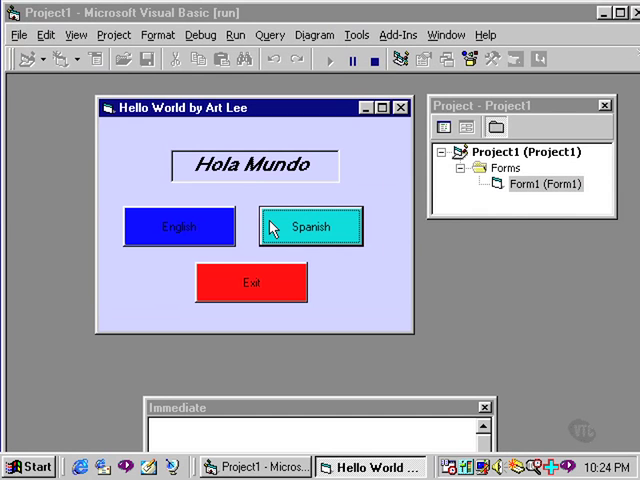
{"action": "left_click", "coordinate": [178, 227]}
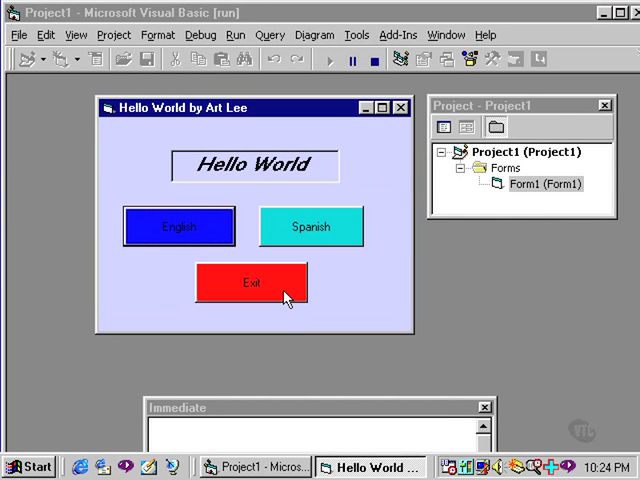
{"action": "left_click", "coordinate": [375, 60]}
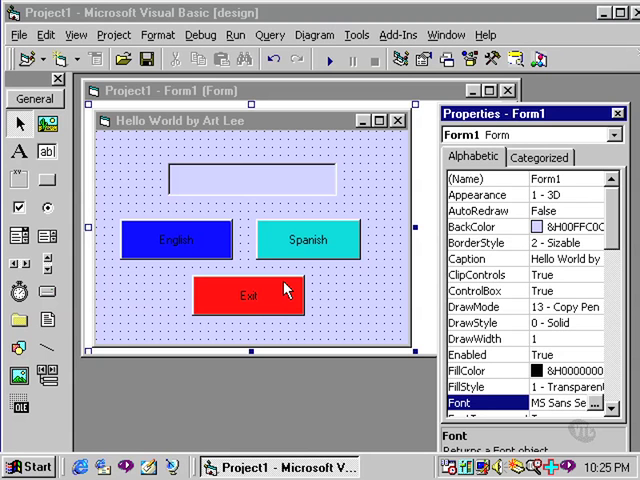
Set lblMessage's ForeColor to hot pink and run the form
{"action": "left_click", "coordinate": [266, 178]}
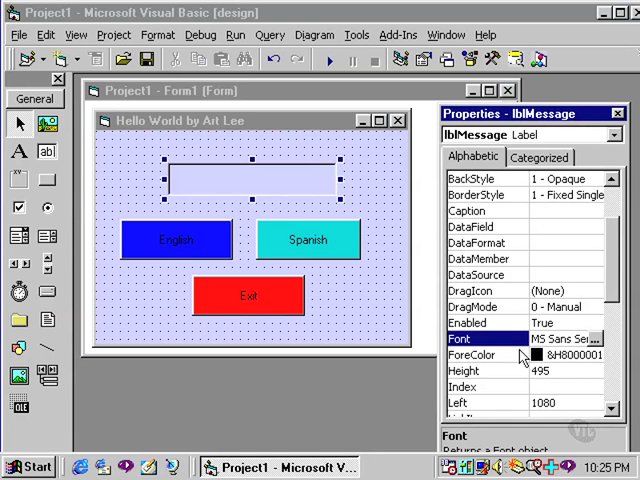
{"action": "left_click", "coordinate": [597, 354]}
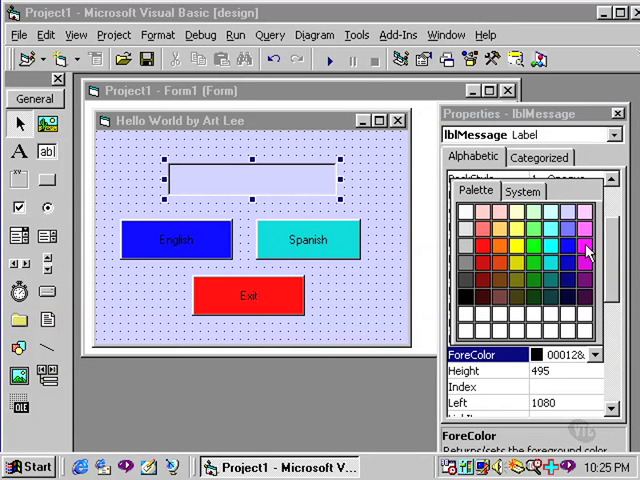
{"action": "left_click", "coordinate": [587, 248]}
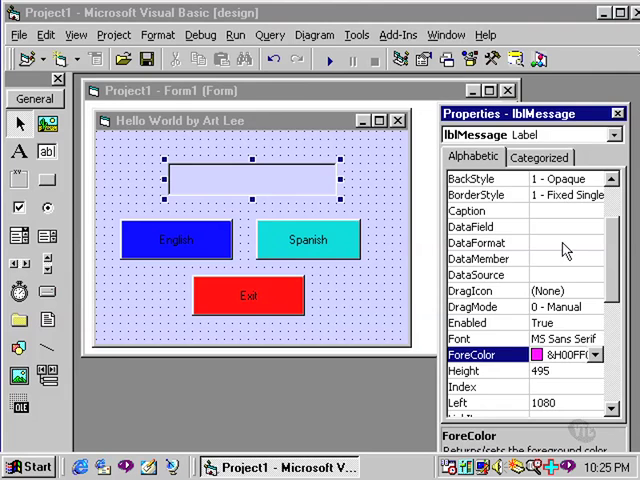
{"action": "left_click", "coordinate": [329, 60]}
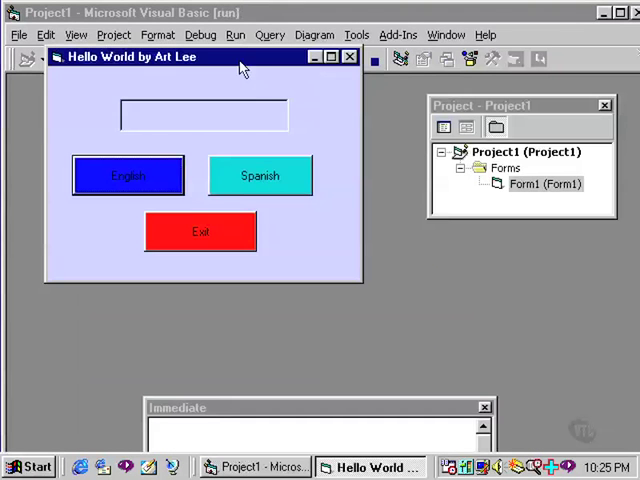
Show the magenta bold italic 'Hello World' with the English button, then exit to design mode
{"action": "left_click", "coordinate": [128, 175]}
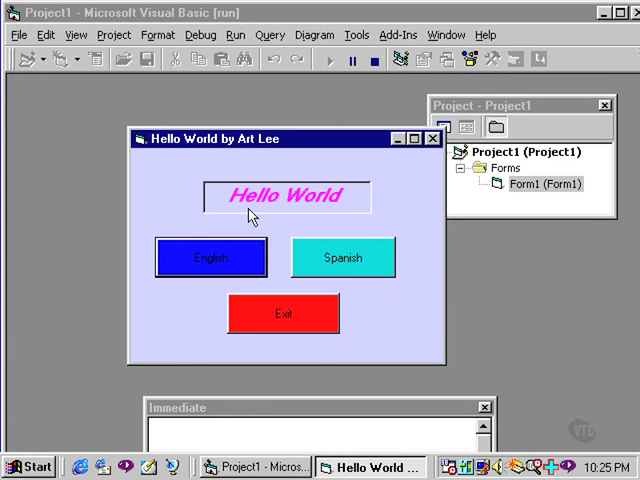
{"action": "mouse_move", "coordinate": [307, 216]}
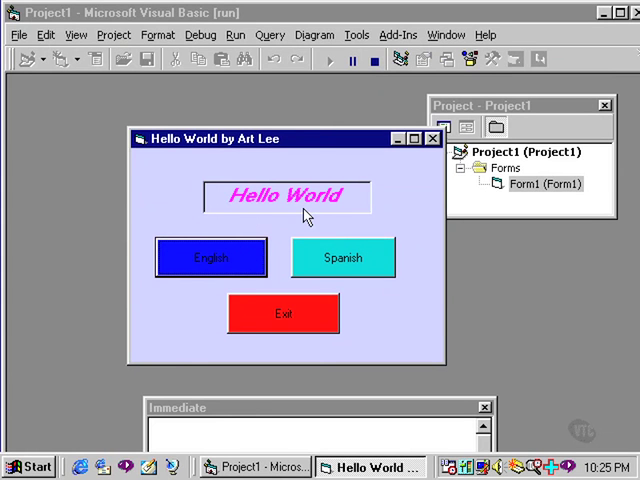
{"action": "mouse_move", "coordinate": [305, 218]}
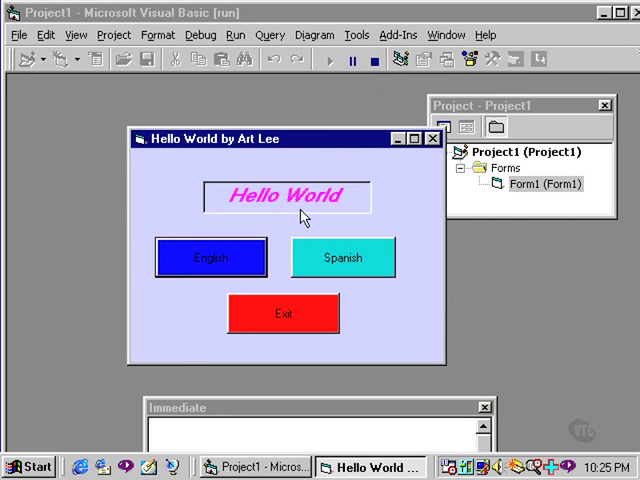
{"action": "left_click", "coordinate": [342, 257]}
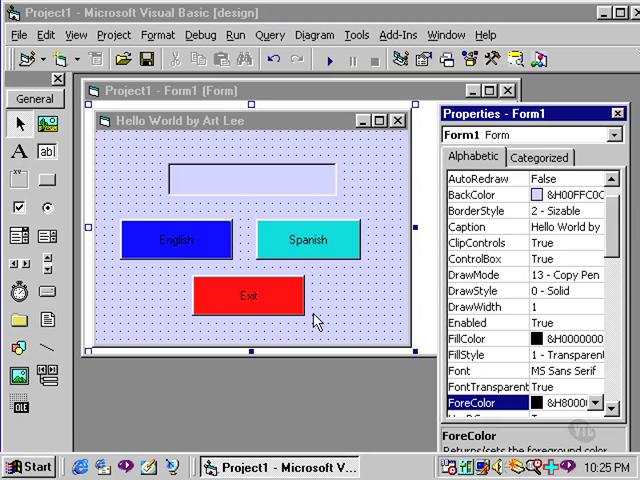
{"action": "mouse_move", "coordinate": [352, 336]}
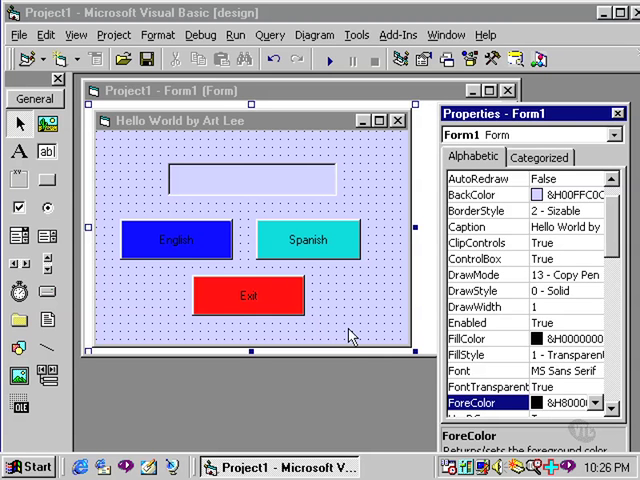